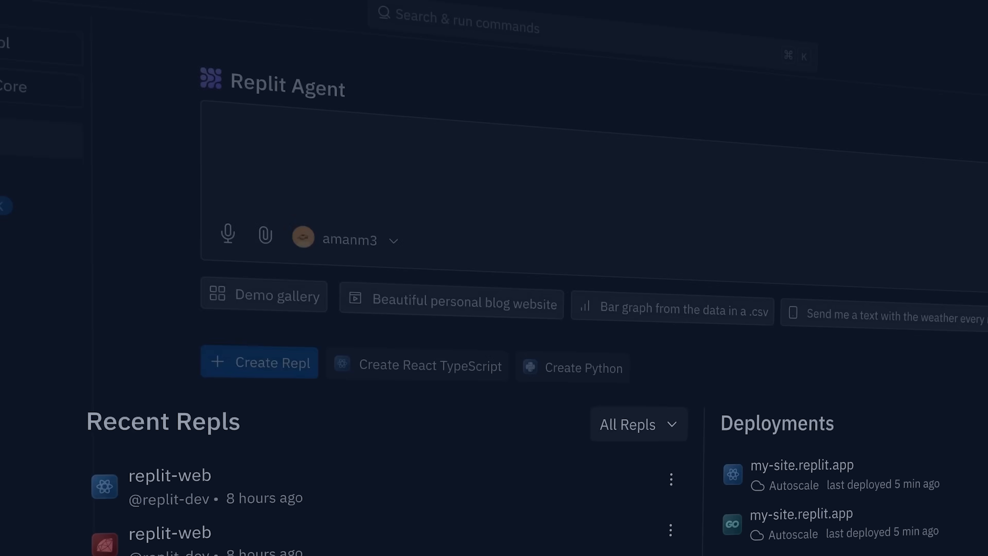
Ask the Agent for a stock-ticker app that visualizes price history, and start building
{"action": "type", "text": "Create an app that takes a stock ticker and beautifully visualizes it's price history and financials."}
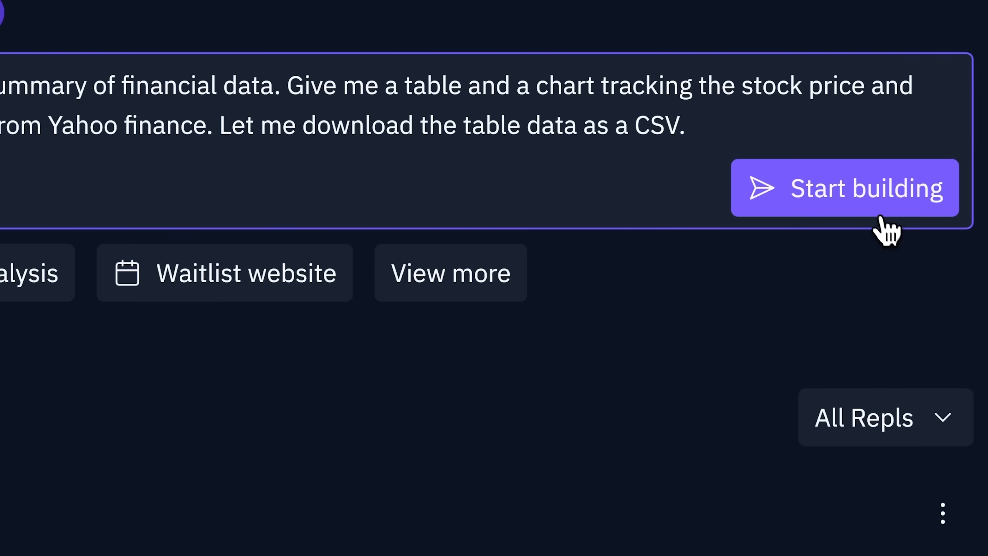
{"action": "left_click", "coordinate": [843, 187]}
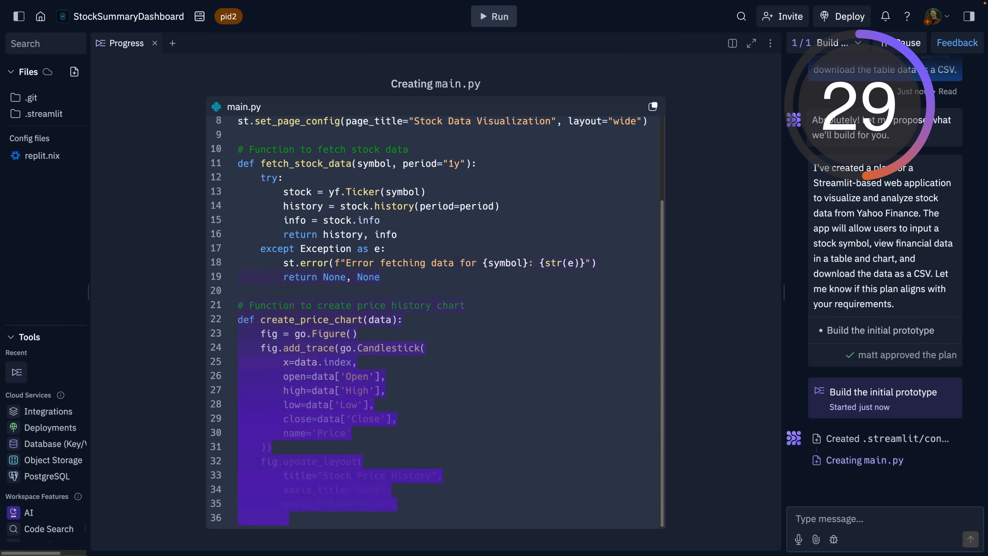
Scroll the Progress tab to follow the Agent writing main.py
{"action": "scroll", "scroll_direction": "down", "scroll_amount": 3}
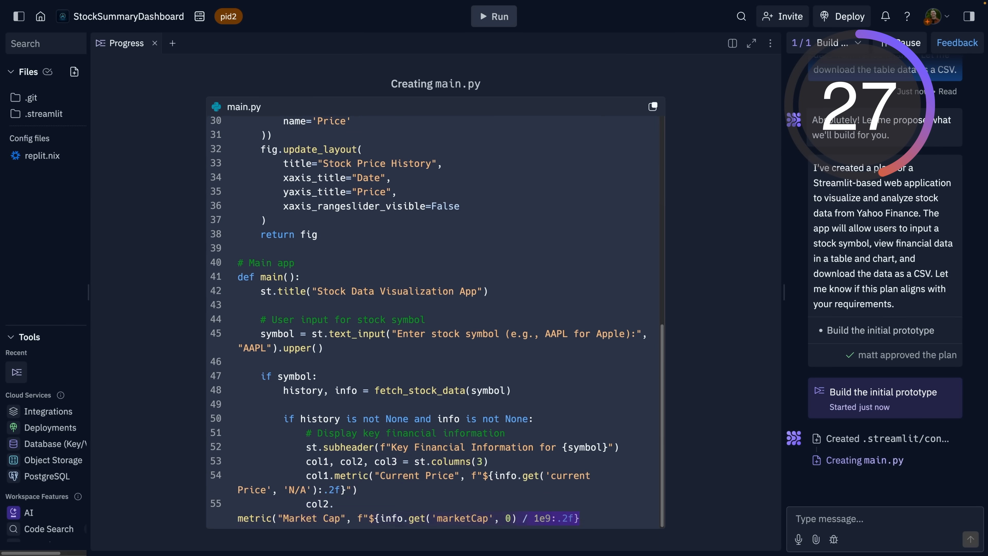